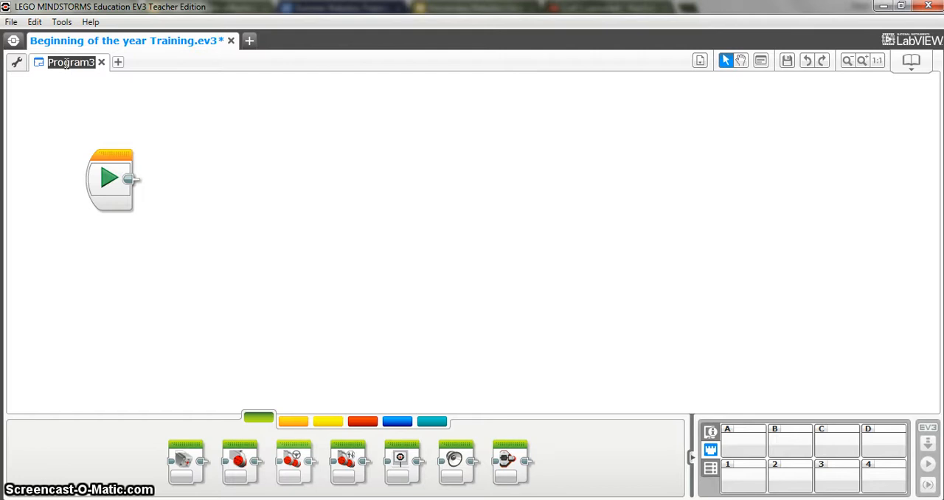
Name the program tab 'Driving in a Square'
text(Driving in a S)
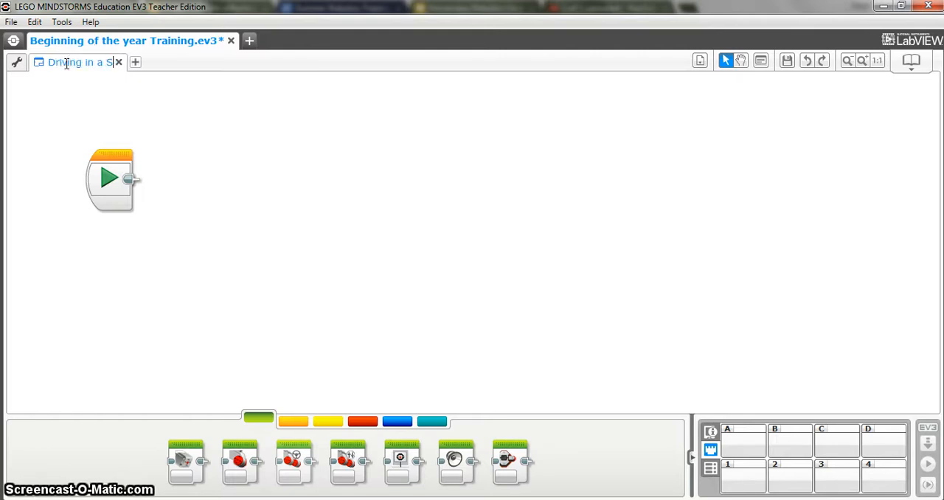
text(quare)
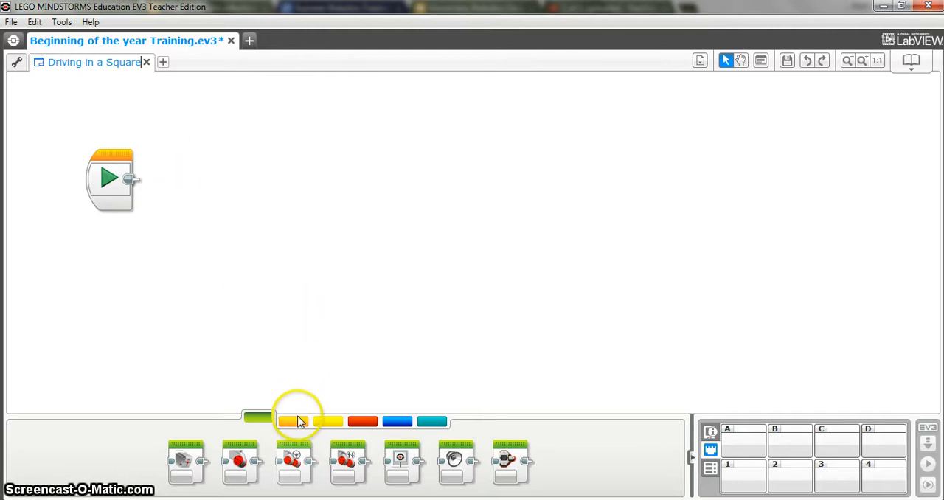
Place a Loop block right after Start and set it to Count mode
click(292, 422)
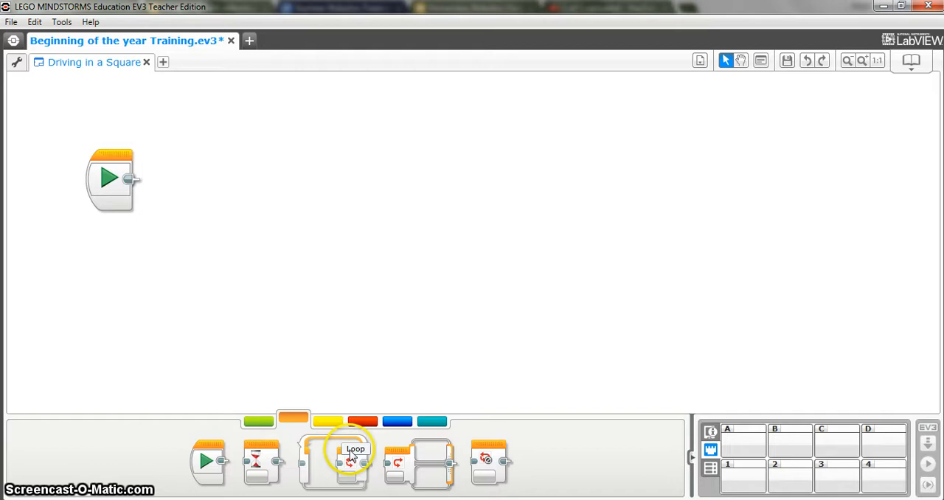
drag(354, 461, 292, 273)
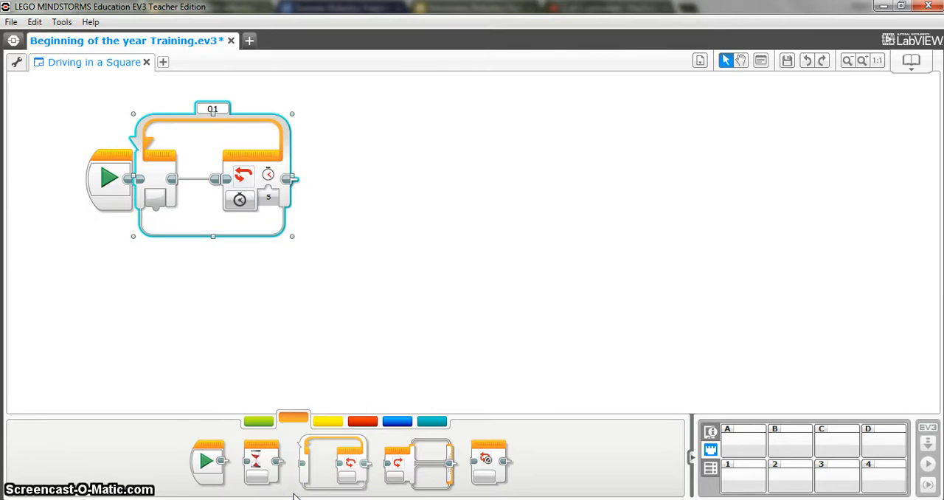
click(269, 198)
text(4)
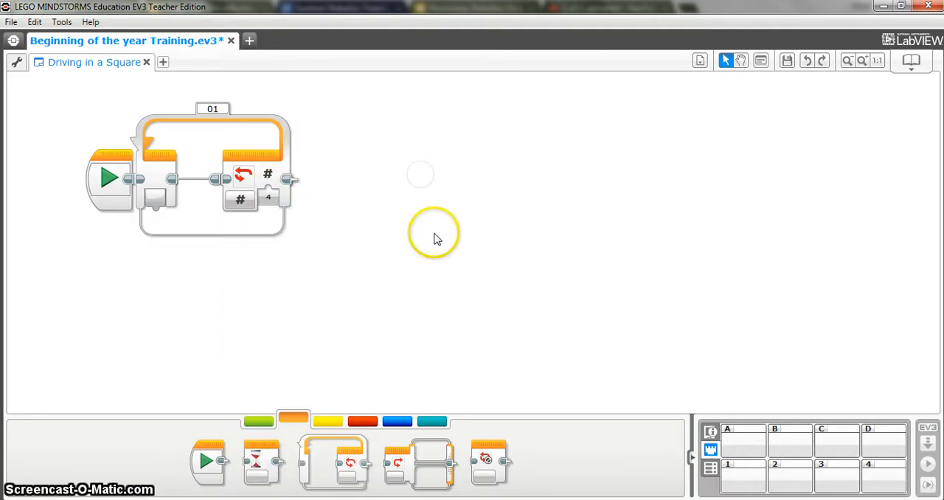
Bring up the green Action palette with the motor blocks
click(258, 422)
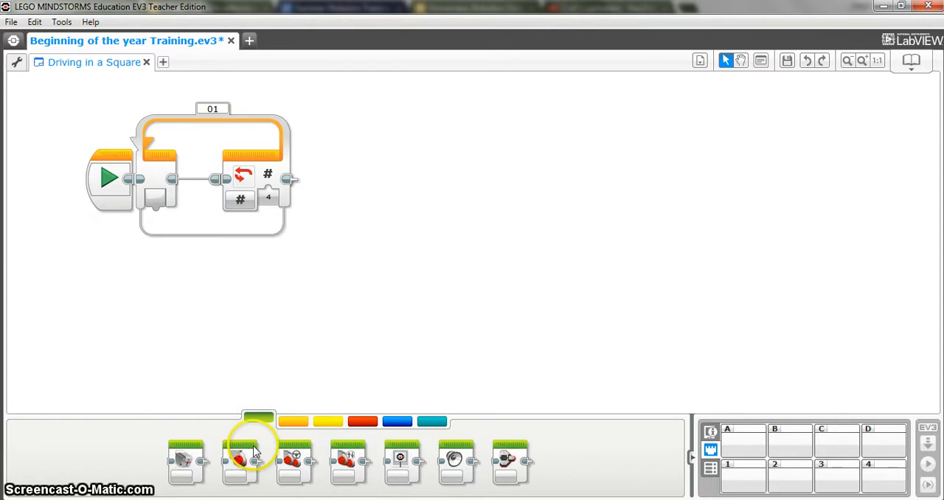
mouse_move(294, 460)
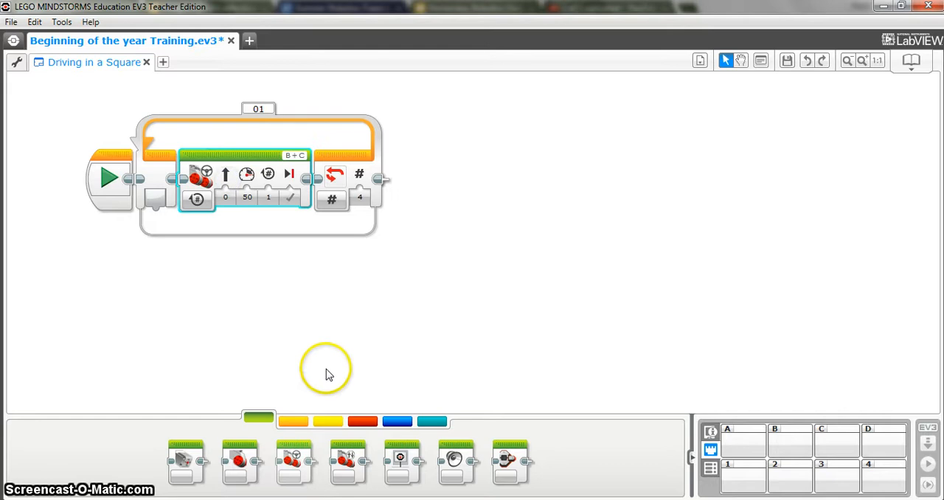
mouse_move(295, 461)
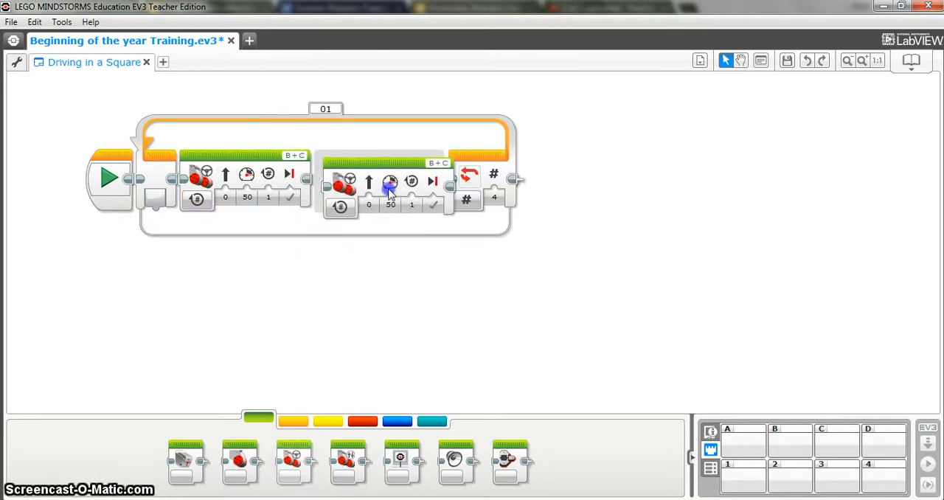
Slide the second Move Steering block's steering value to -45 for the turn
click(389, 183)
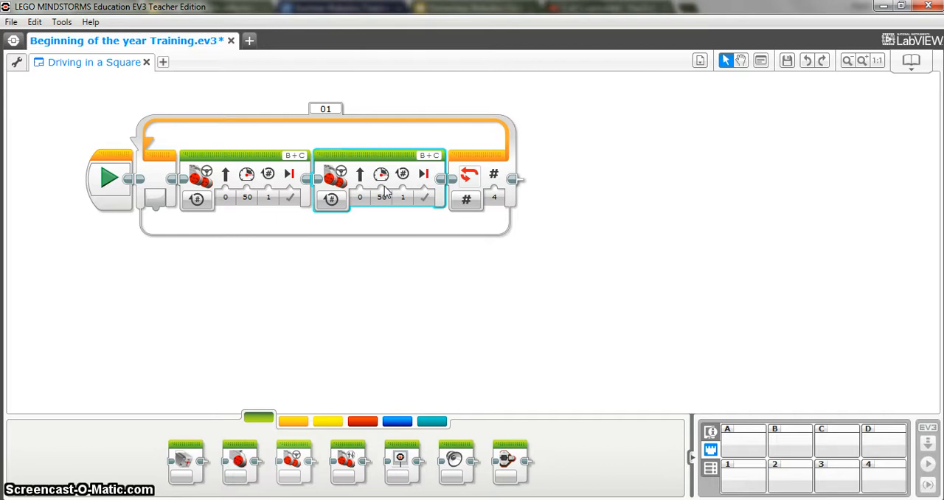
click(382, 198)
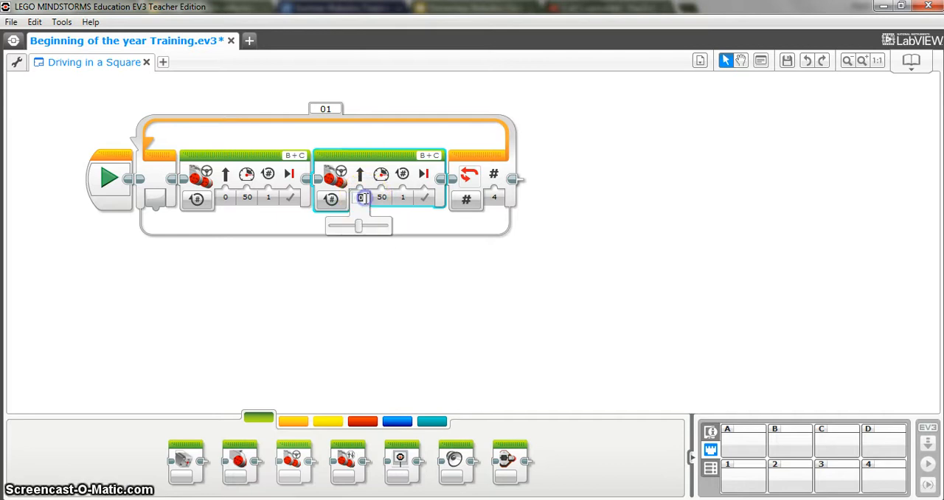
drag(357, 206, 357, 227)
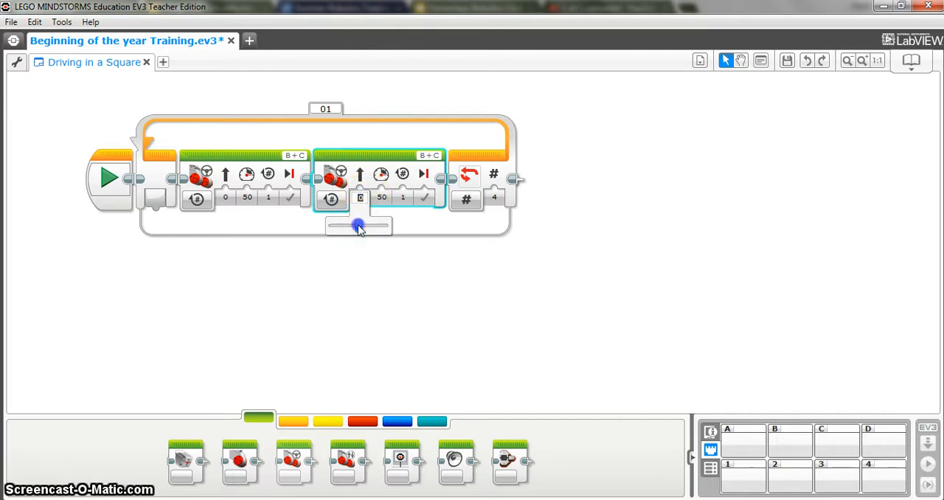
drag(357, 227, 346, 229)
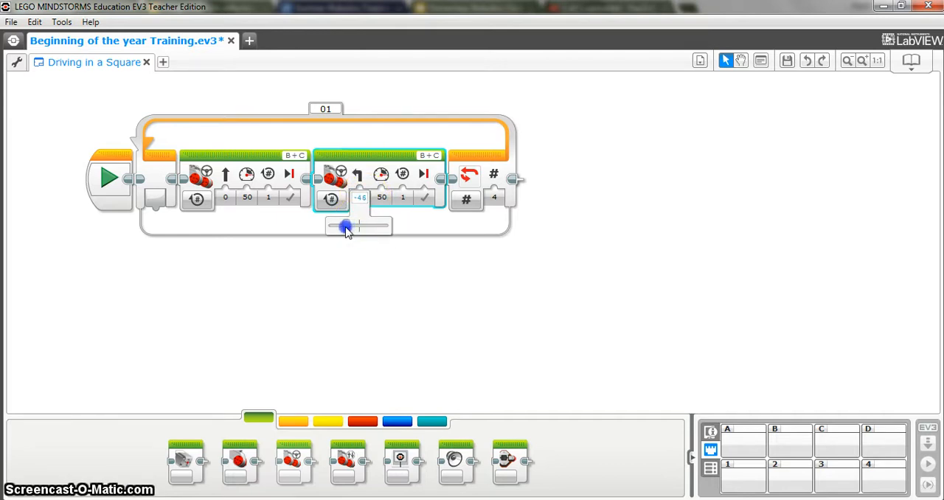
drag(348, 227, 357, 227)
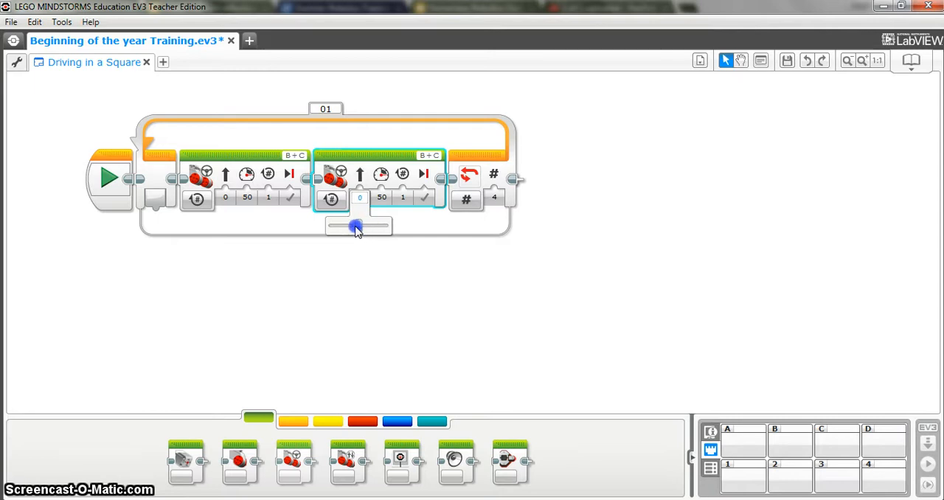
drag(356, 227, 347, 227)
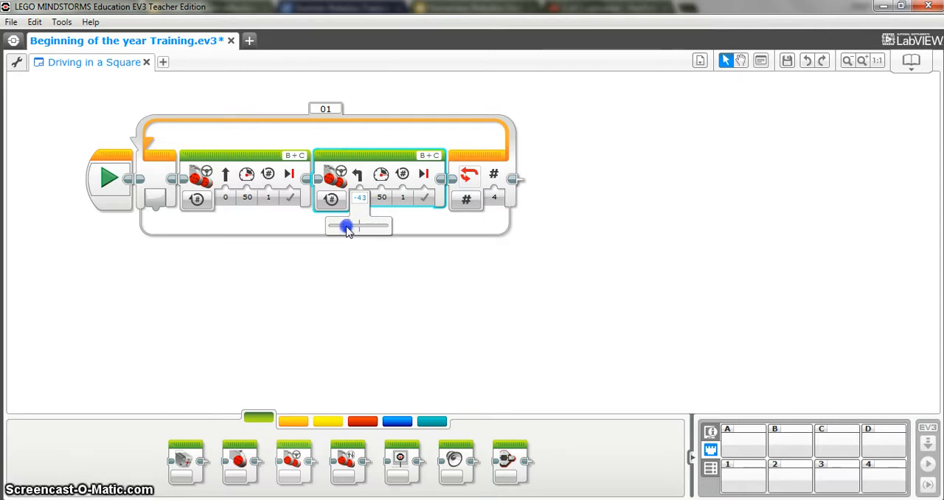
drag(345, 228, 348, 227)
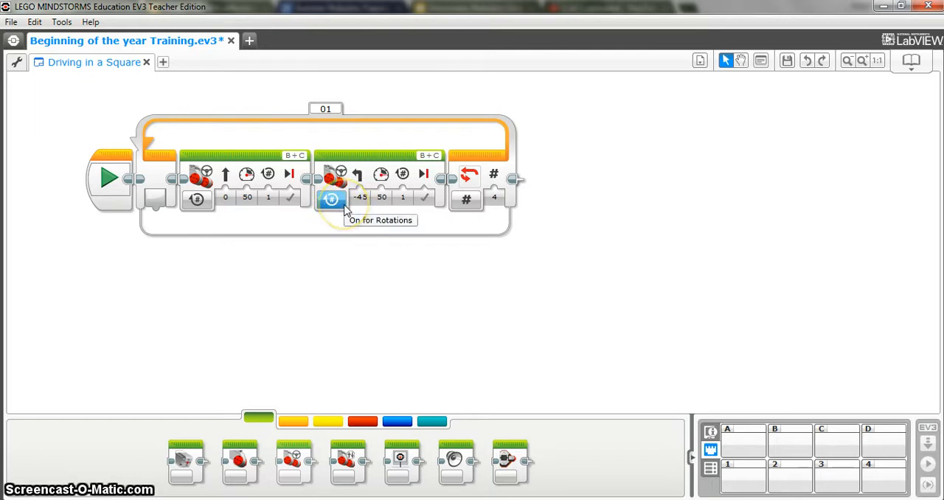
mouse_move(317, 218)
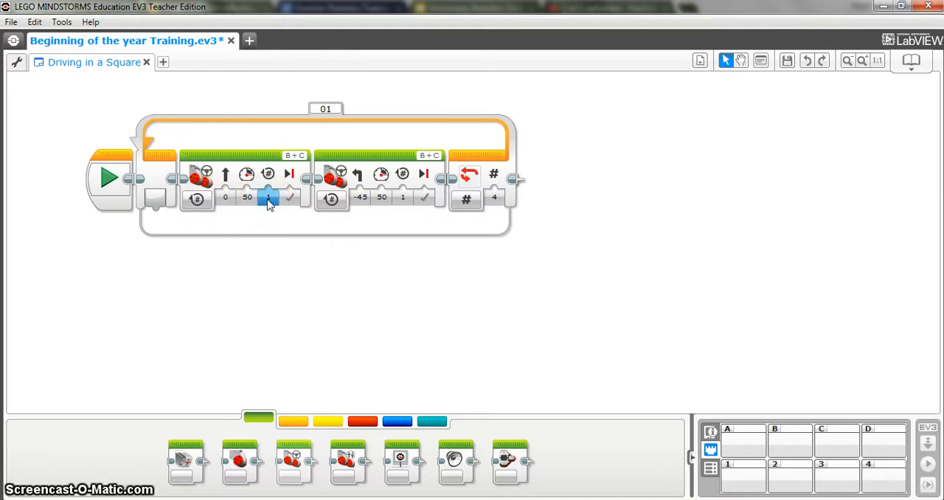
Bring up the motor mode list for the first Move Steering block
click(197, 199)
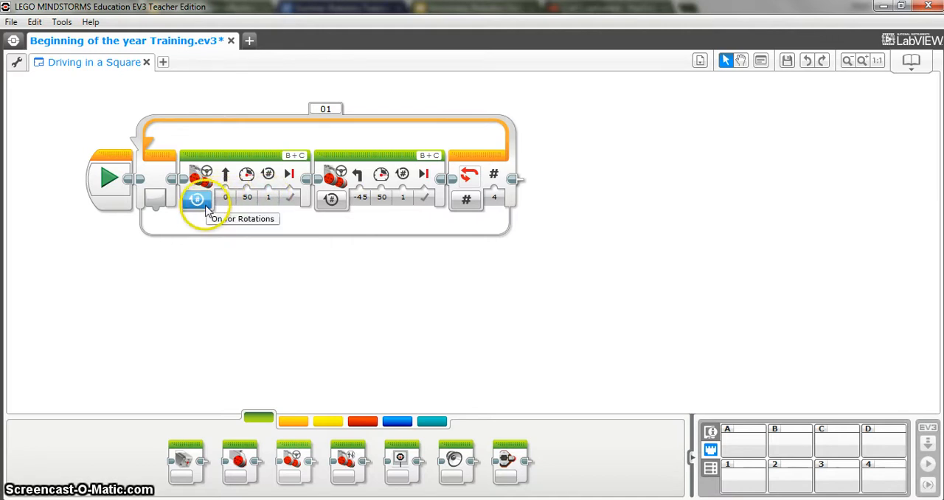
click(197, 199)
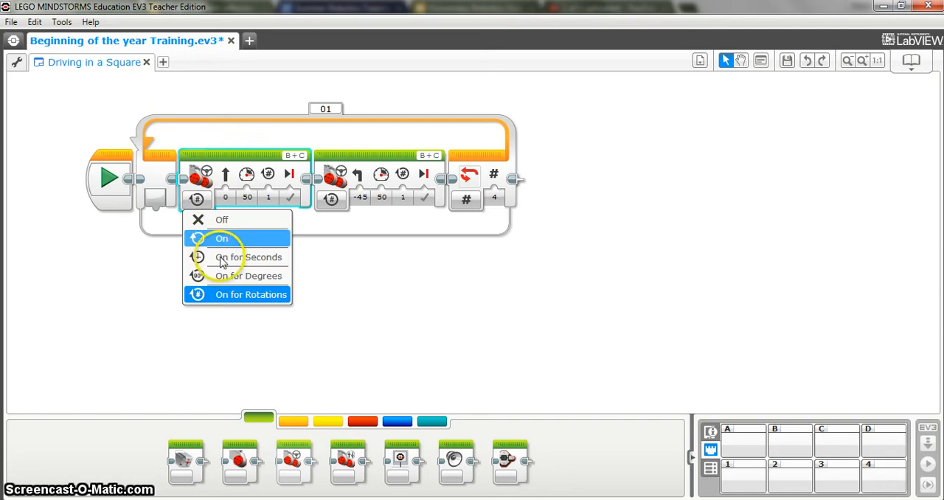
mouse_move(225, 276)
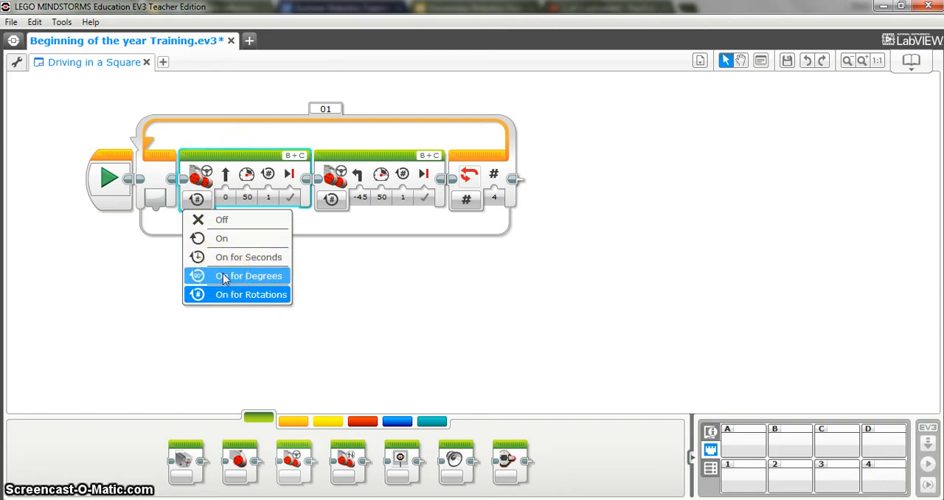
mouse_move(372, 287)
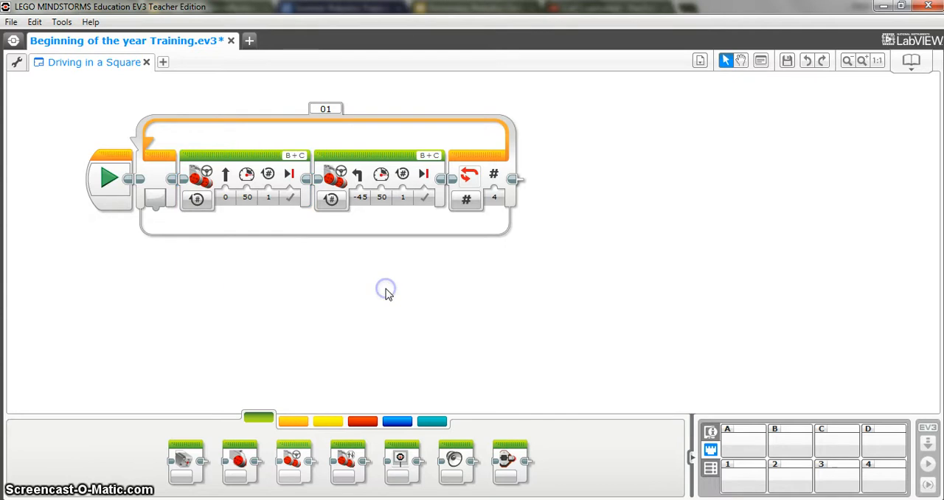
mouse_move(390, 295)
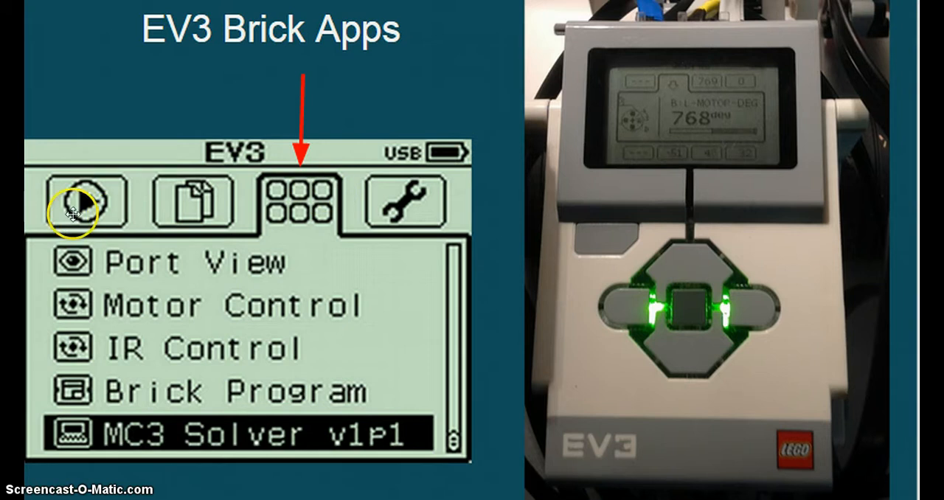
mouse_move(89, 204)
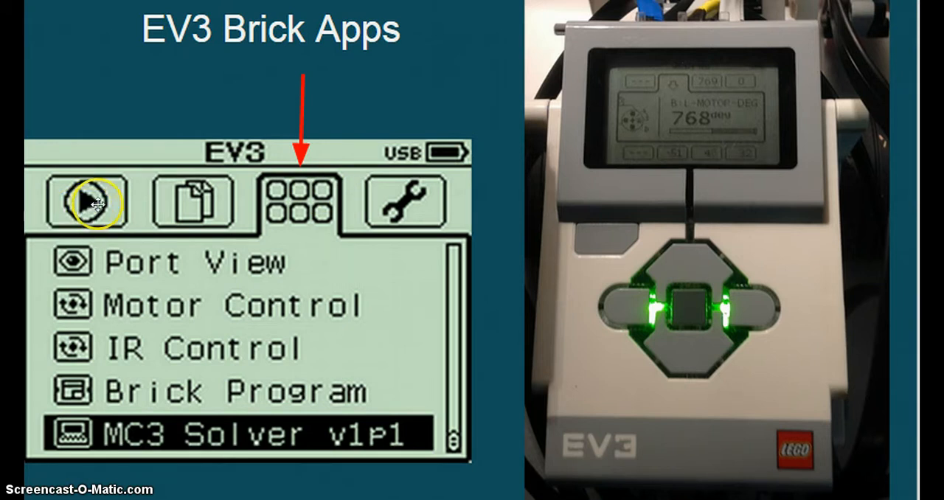
mouse_move(298, 204)
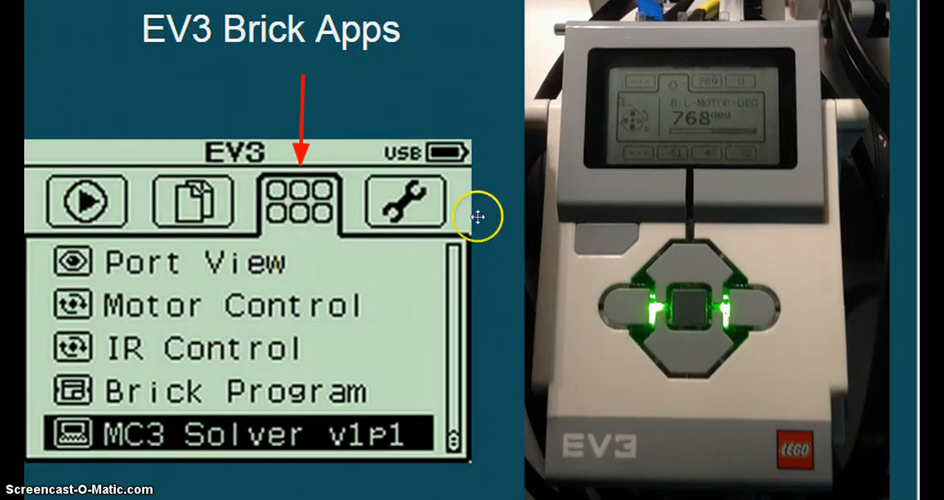
mouse_move(640, 168)
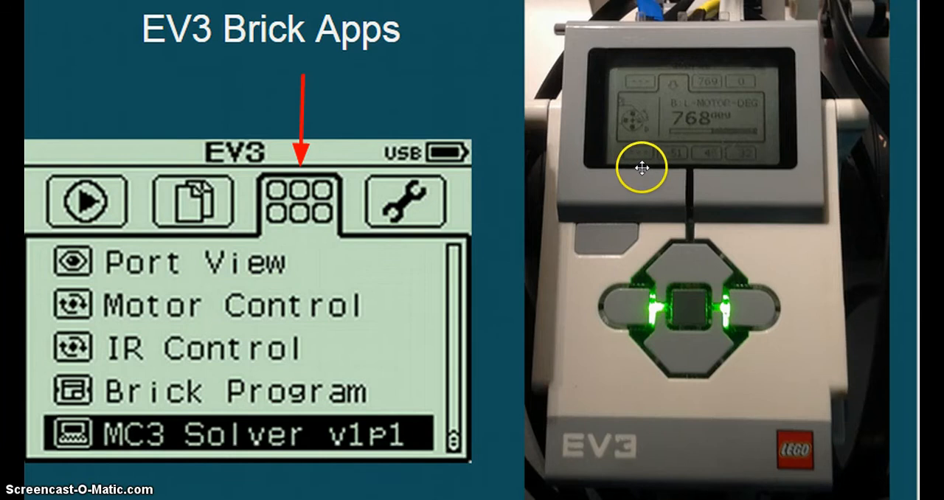
mouse_move(652, 157)
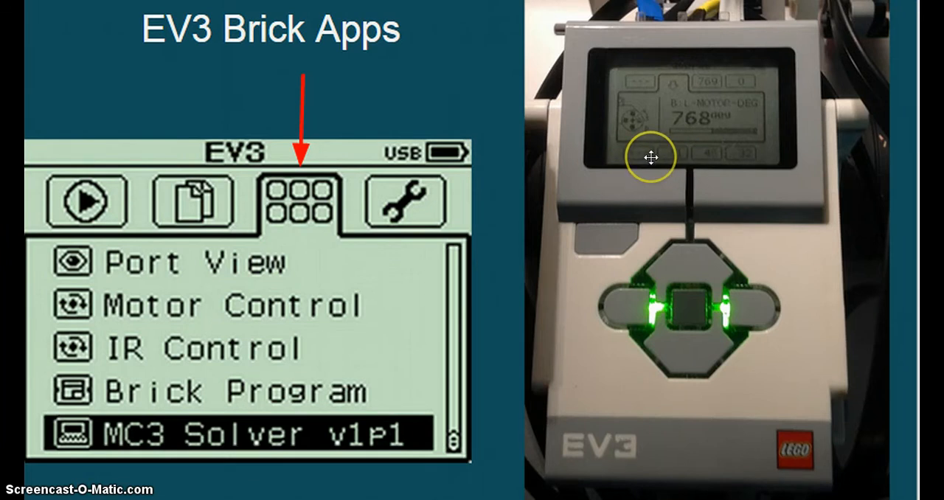
mouse_move(684, 158)
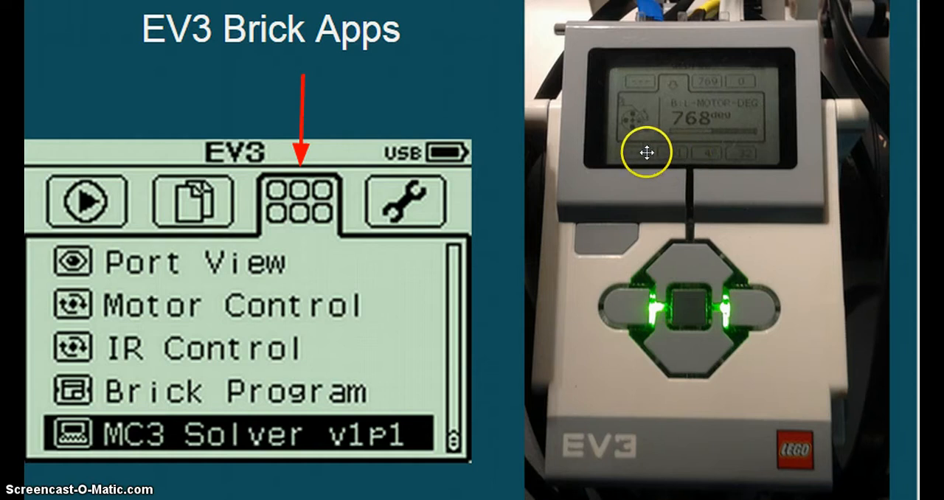
mouse_move(690, 256)
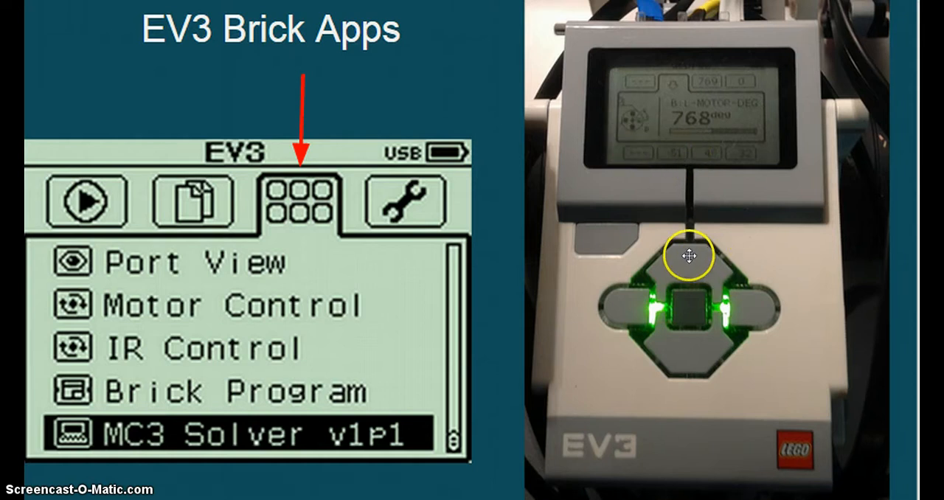
mouse_move(633, 83)
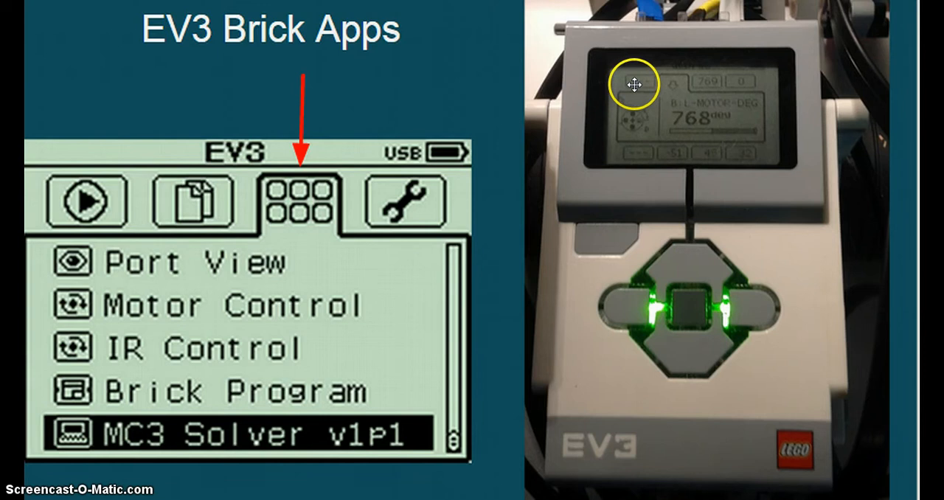
mouse_move(749, 301)
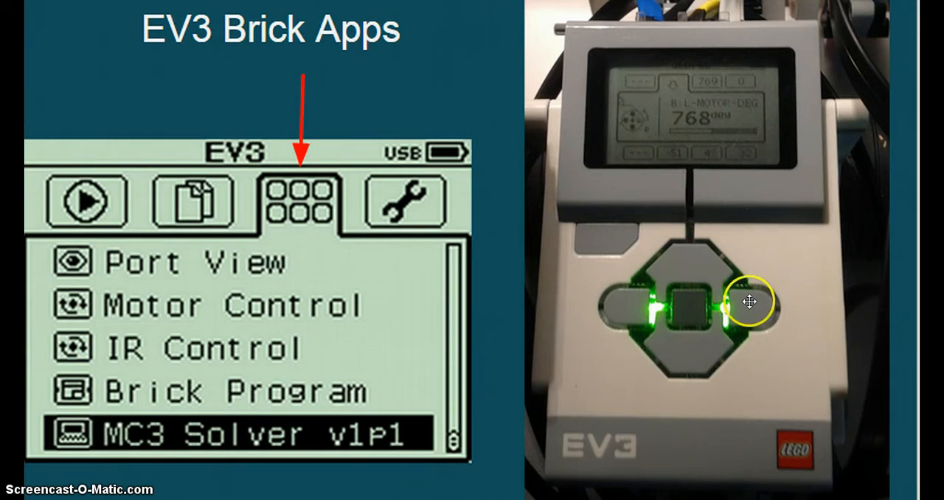
mouse_move(697, 121)
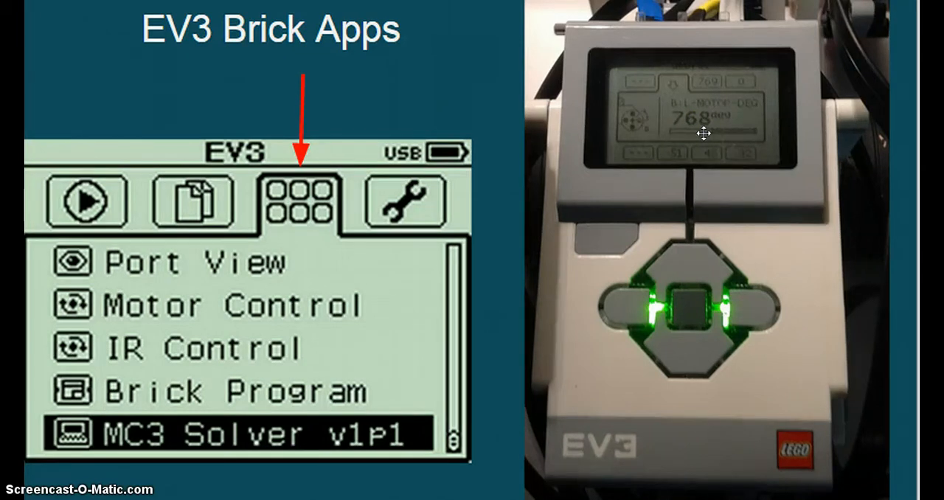
mouse_move(366, 324)
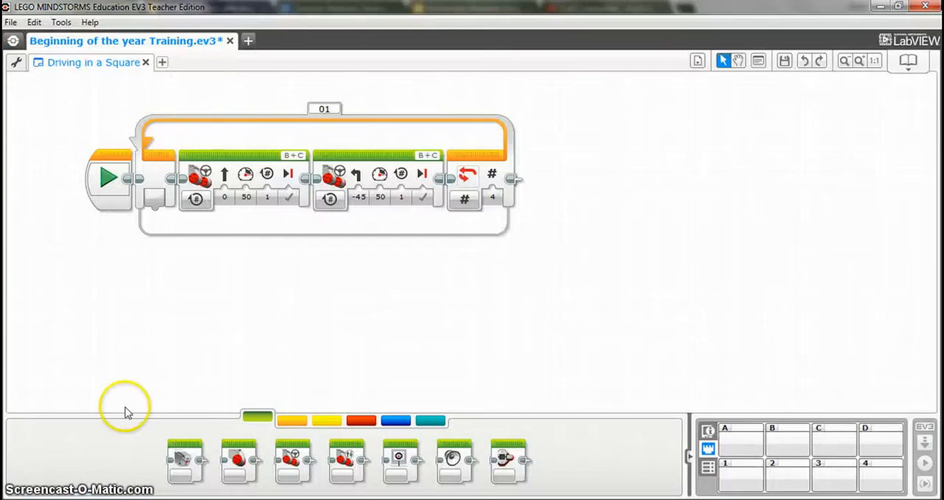
mouse_move(338, 308)
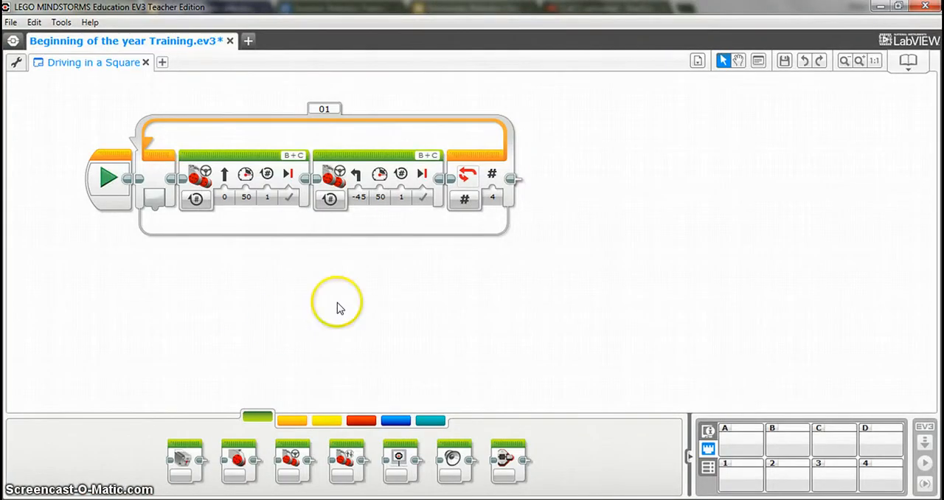
mouse_move(228, 233)
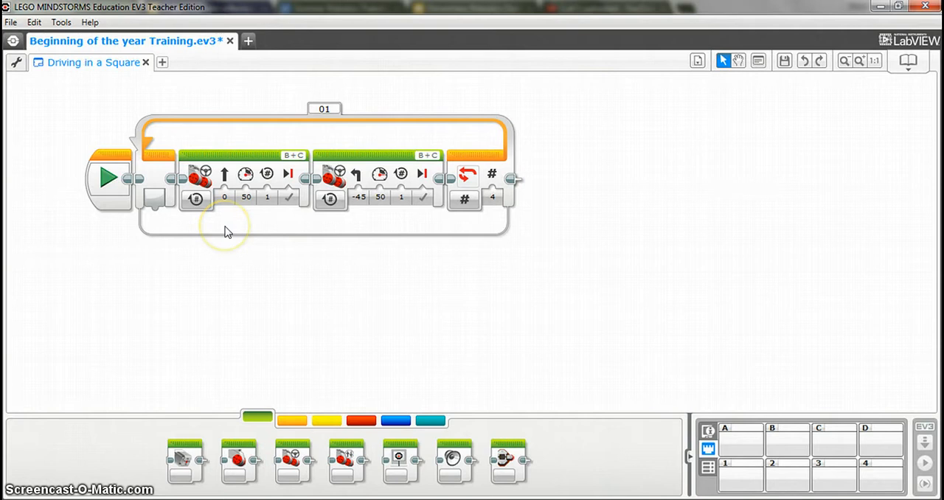
Set the first Move Steering block to On for Degrees with 768 degrees
click(197, 199)
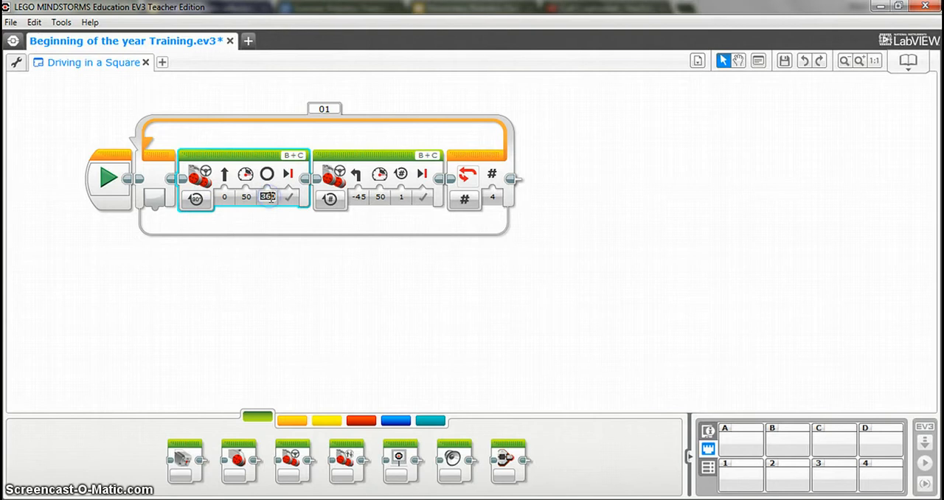
text(768)
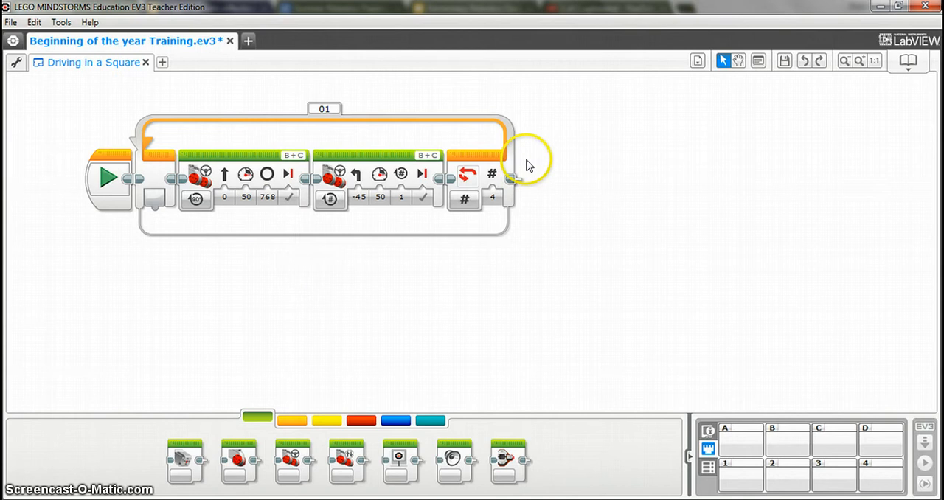
mouse_move(617, 168)
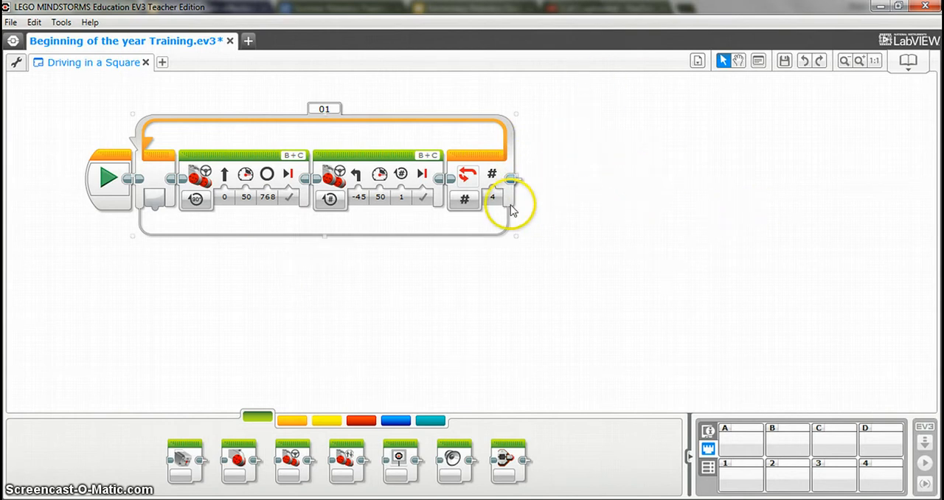
mouse_move(177, 147)
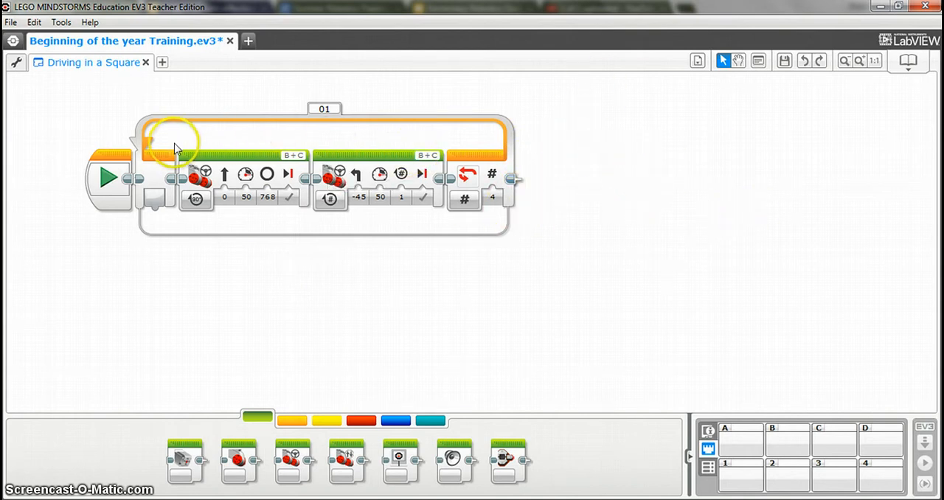
mouse_move(510, 256)
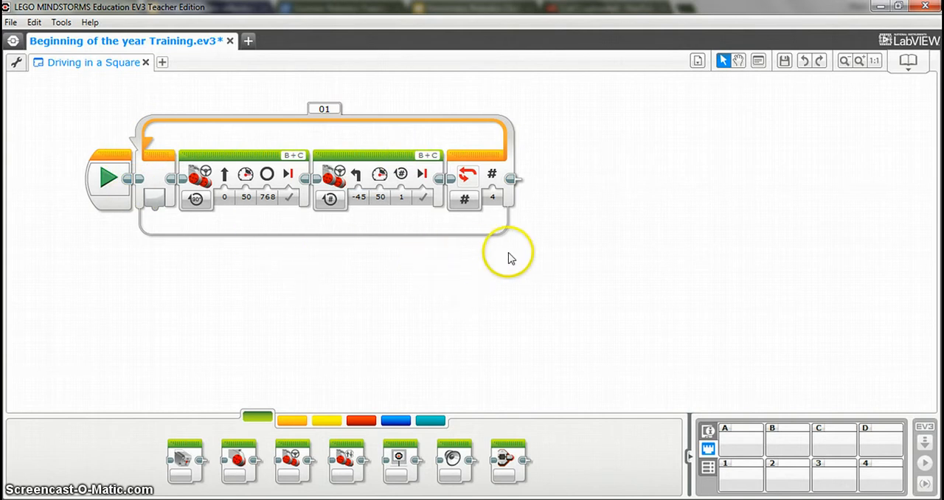
mouse_move(526, 225)
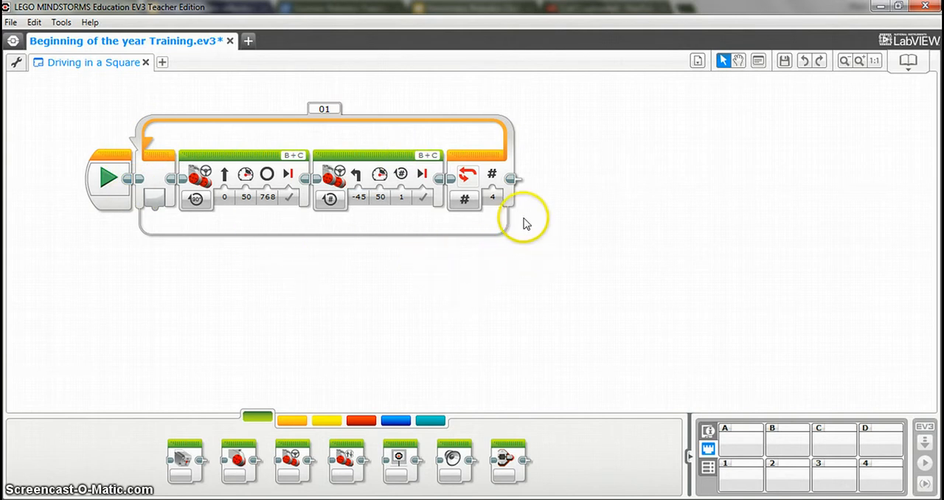
mouse_move(924, 445)
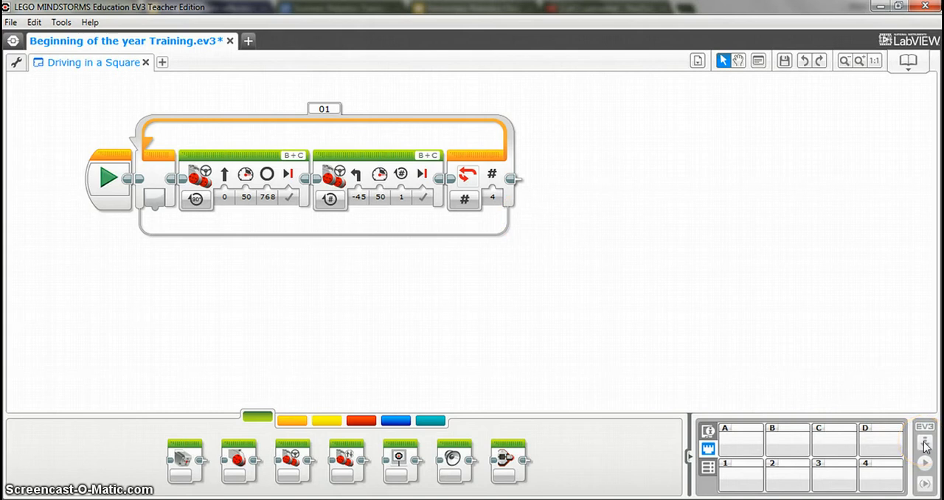
click(360, 198)
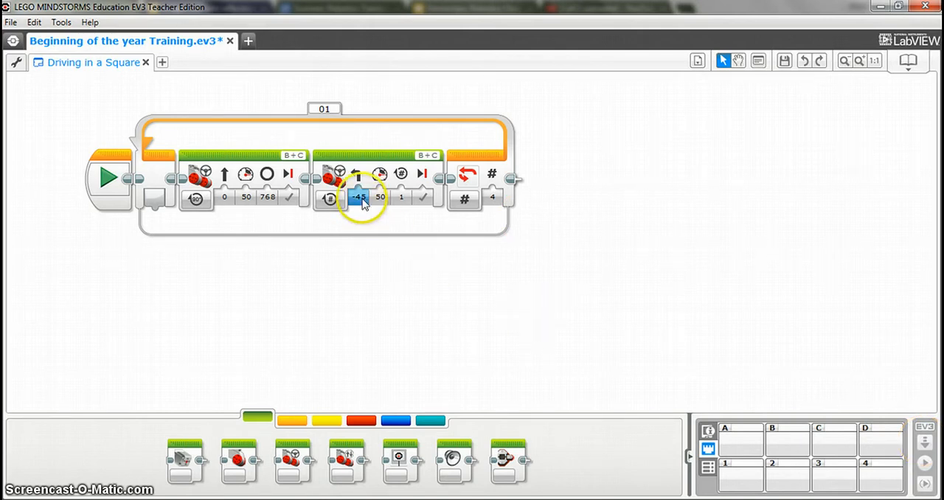